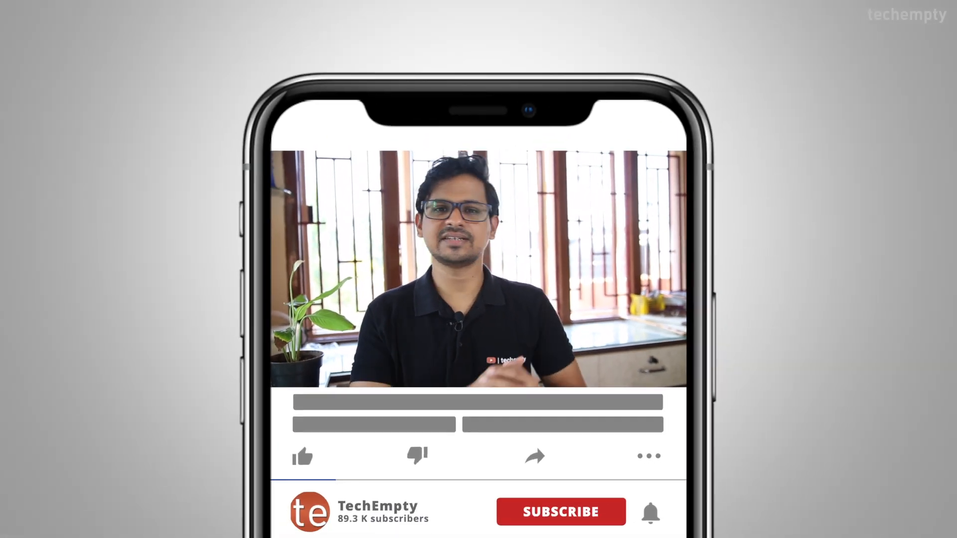
Step: Scroll the EOS Webcam Utility page to EOS DSLR Cameras and follow the EOS 77D link
click(563, 512)
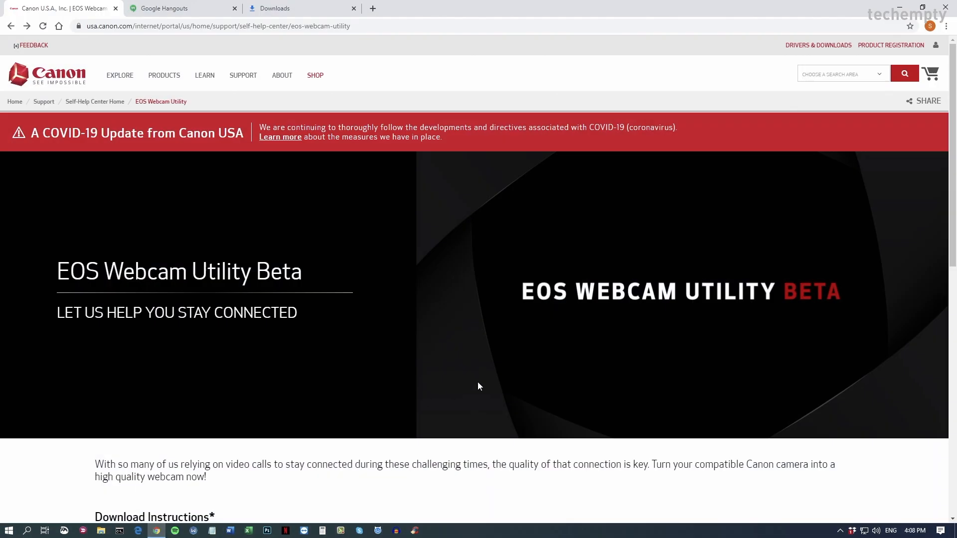
mouse_move(483, 320)
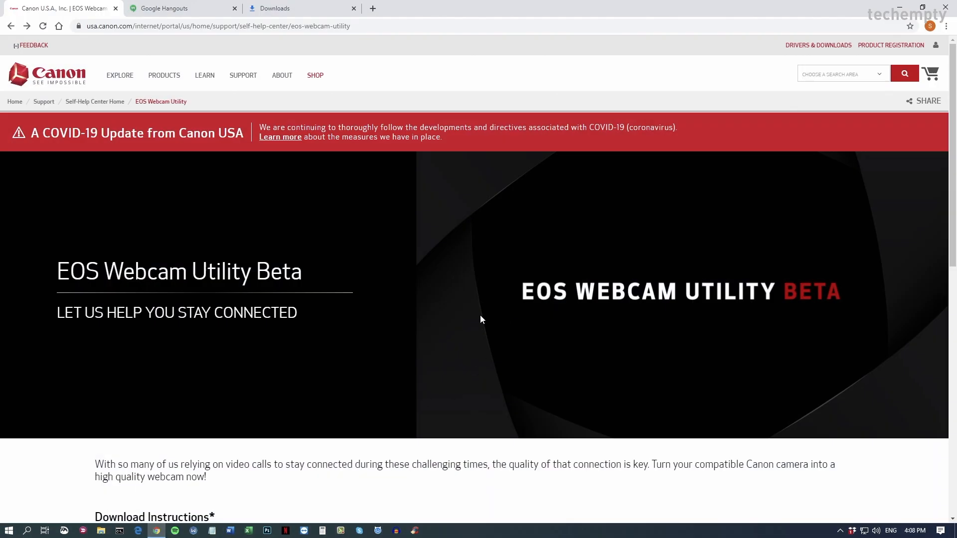
scroll(down, 3)
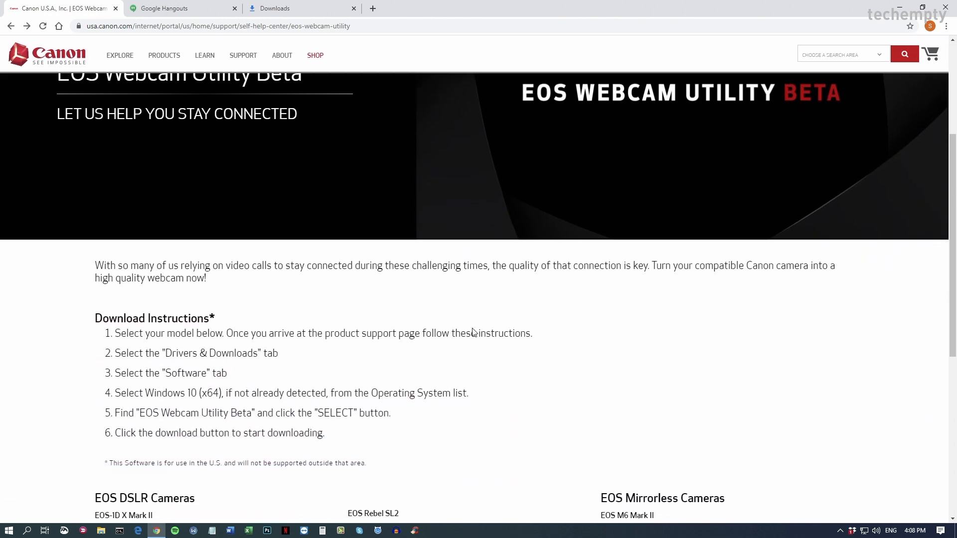
scroll(down, 3)
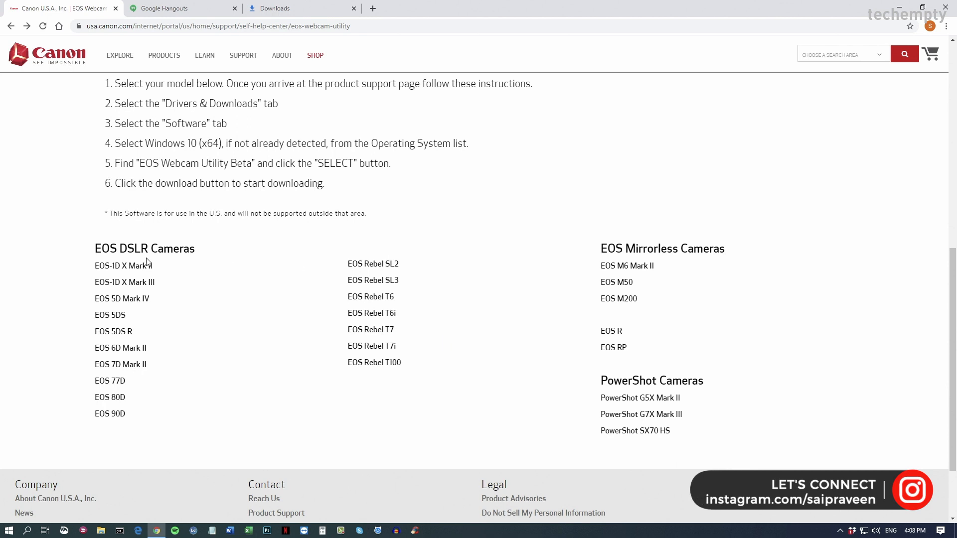
mouse_move(377, 356)
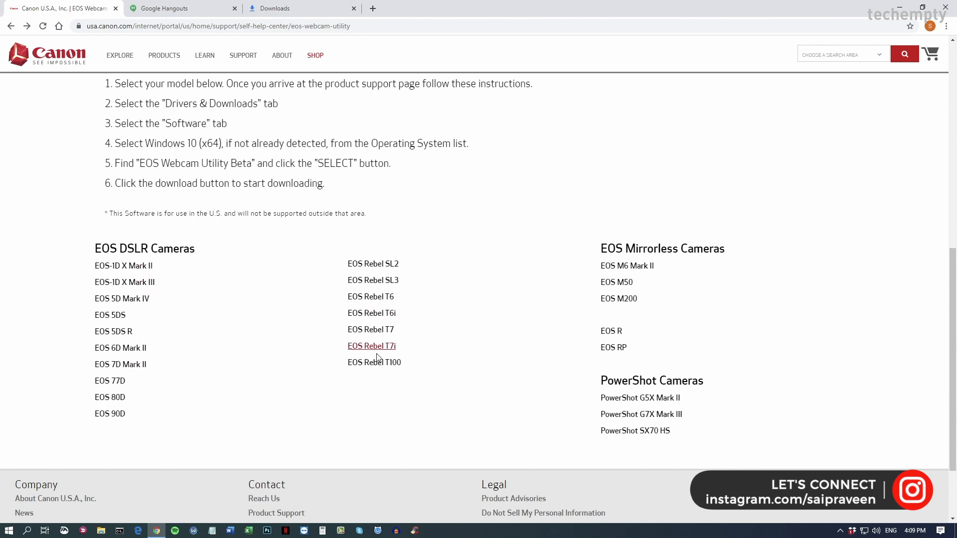
mouse_move(556, 404)
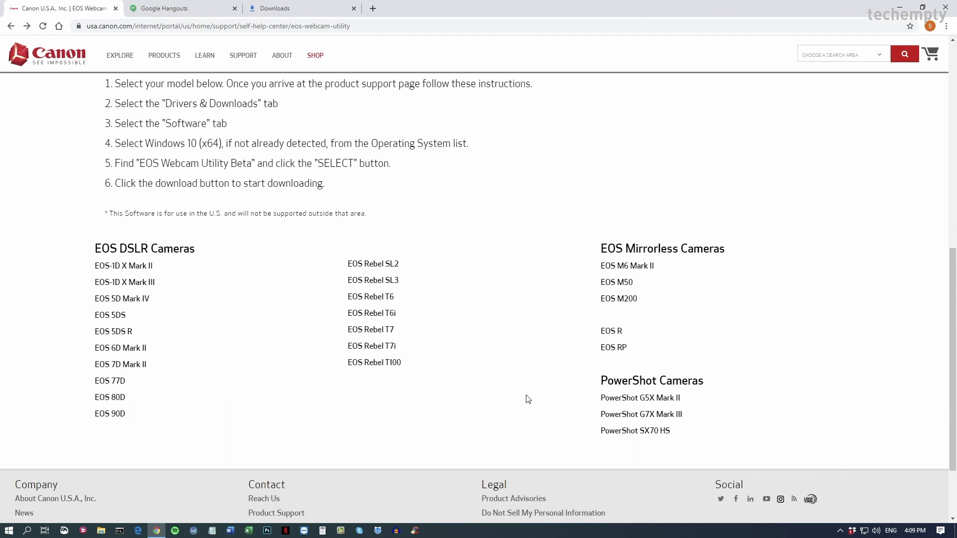
mouse_move(144, 385)
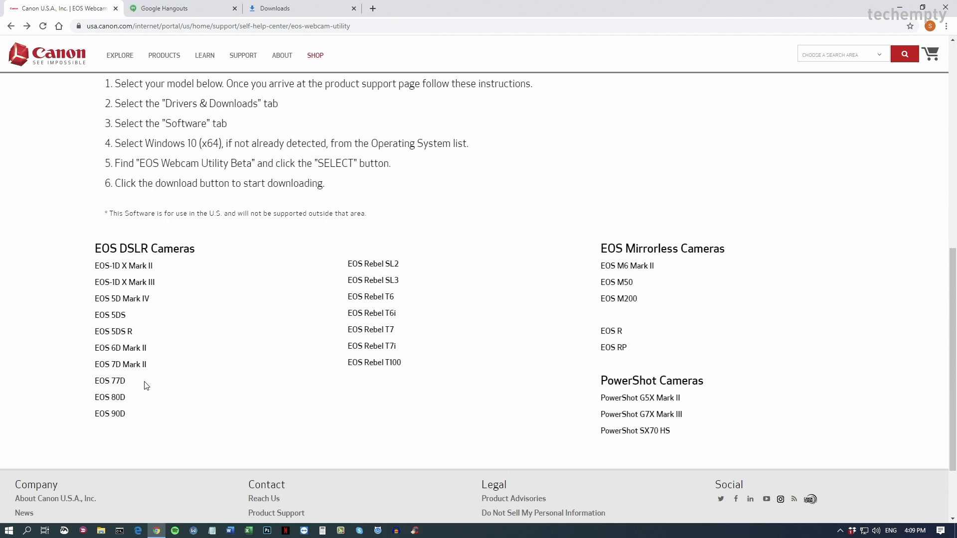
mouse_move(100, 387)
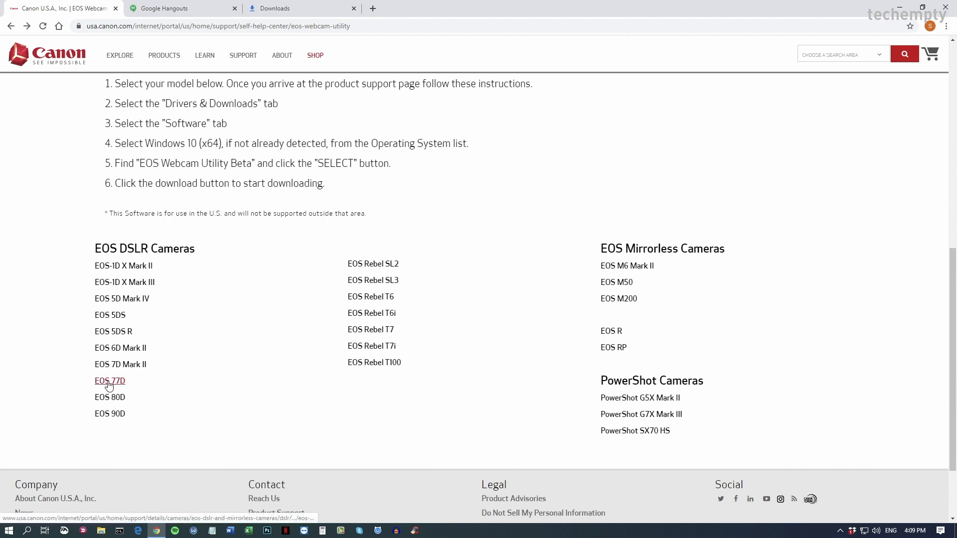
click(109, 381)
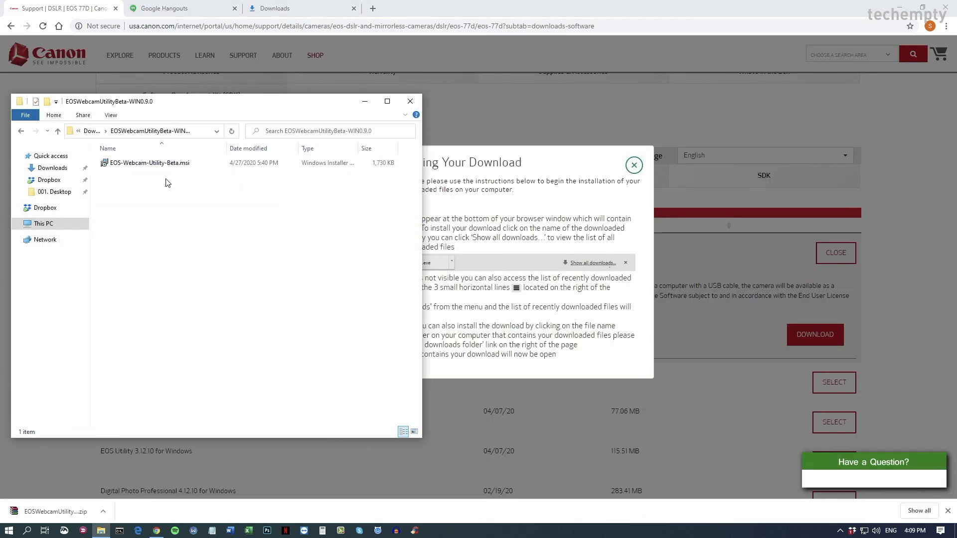
Step: Run EOS-Webcam-Utility-Beta.msi, accept the license, install it and close the finished installer
double_click(150, 163)
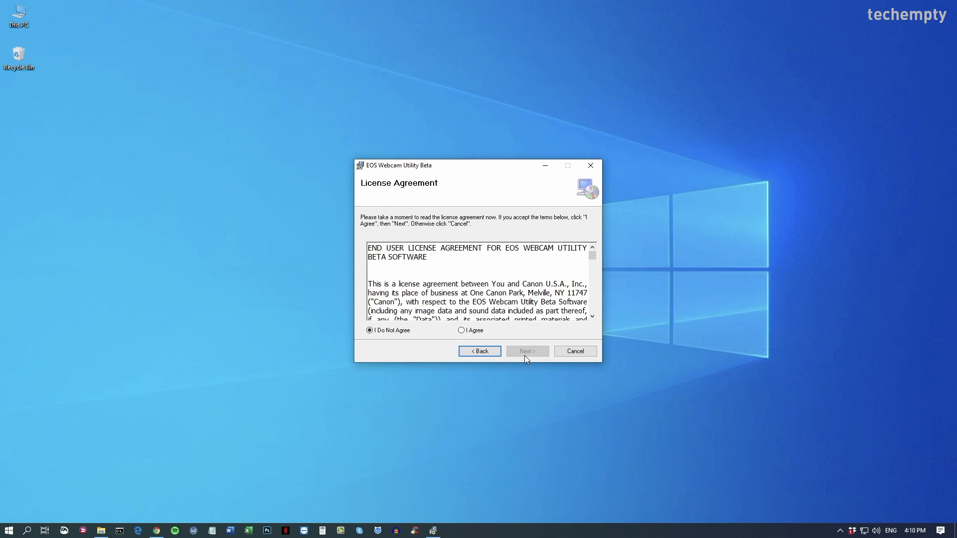
click(528, 351)
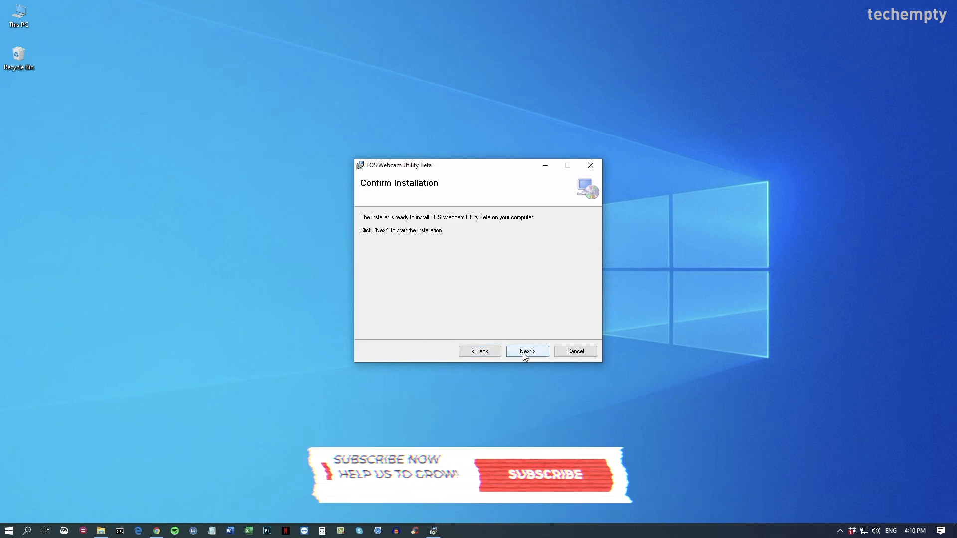
click(526, 351)
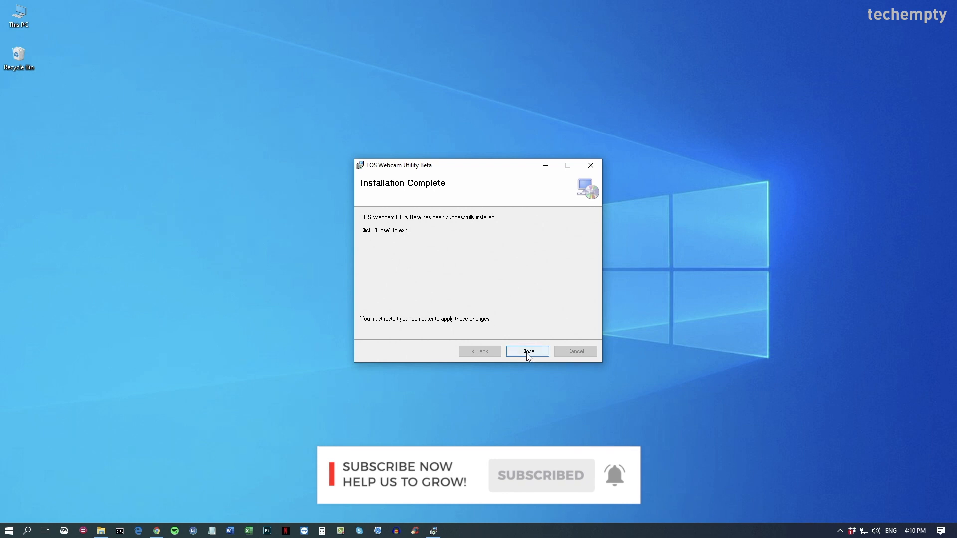
click(527, 351)
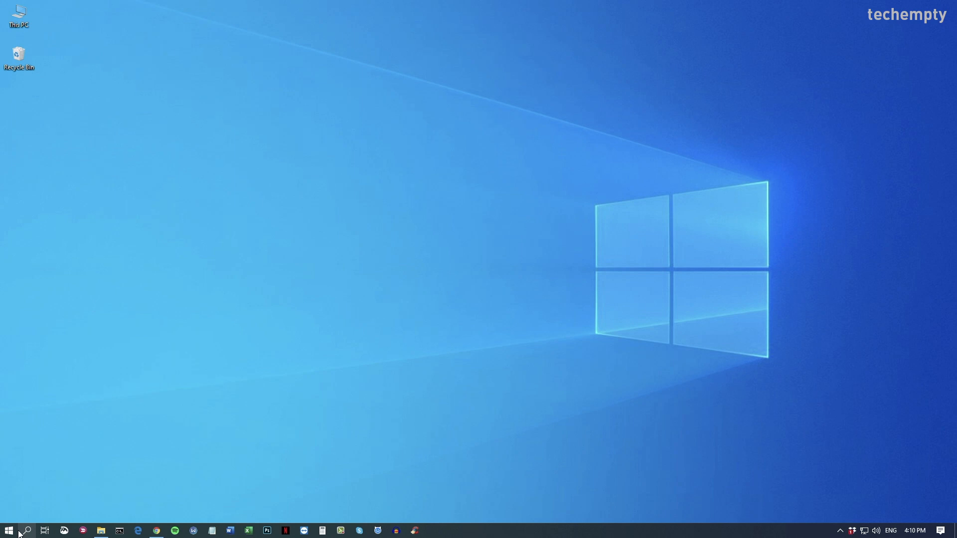
Step: Restart Windows from the Start menu's Power options so the utility takes effect
click(7, 529)
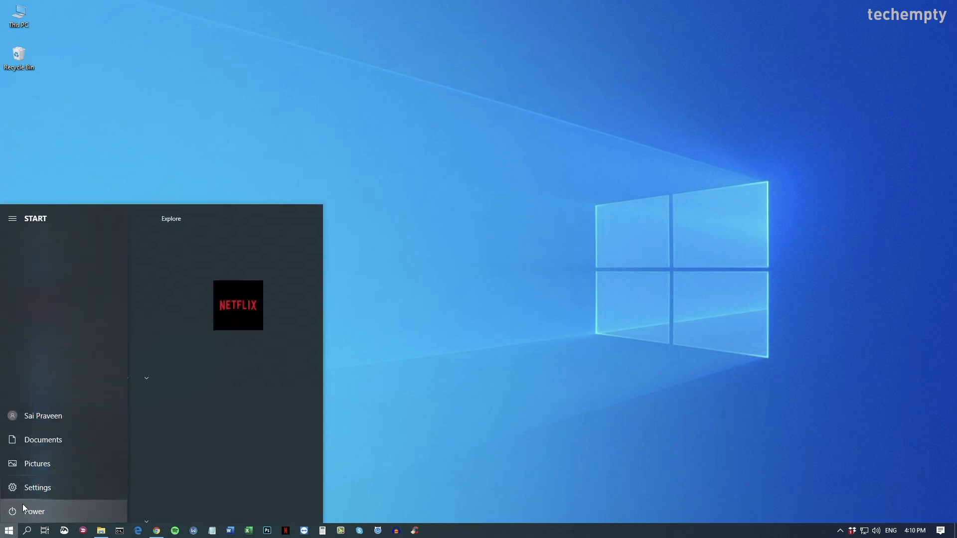
click(34, 511)
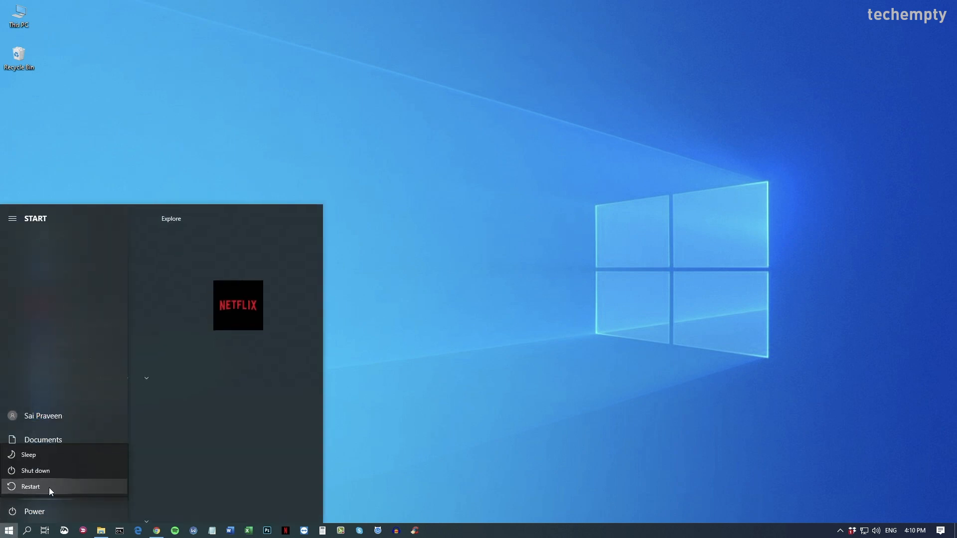
click(30, 487)
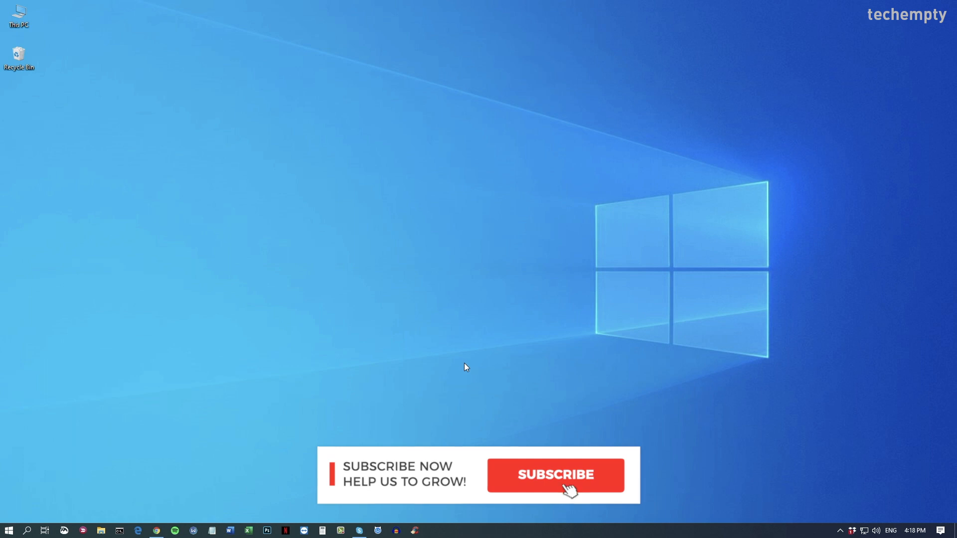
Step: Launch Skype to its welcome page and reach the ... options menu
click(556, 475)
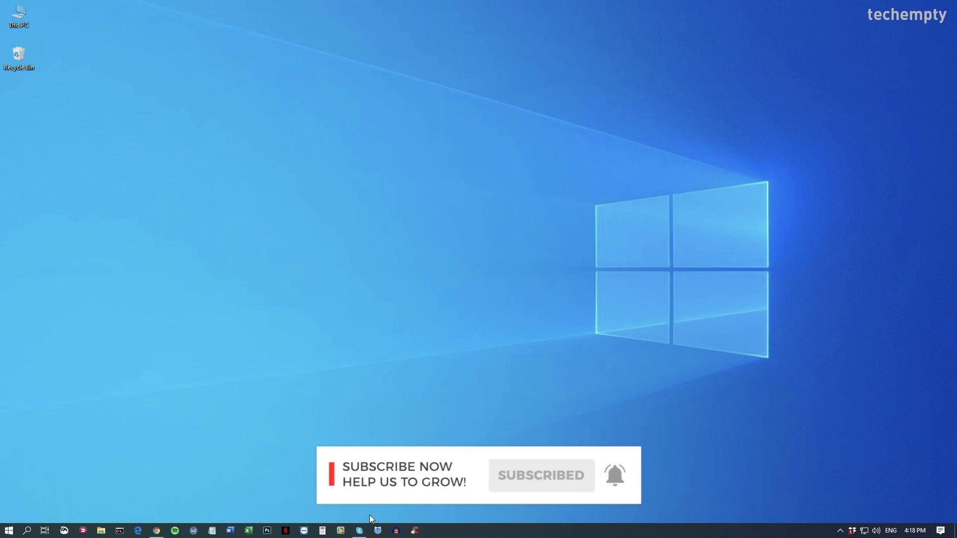
click(359, 530)
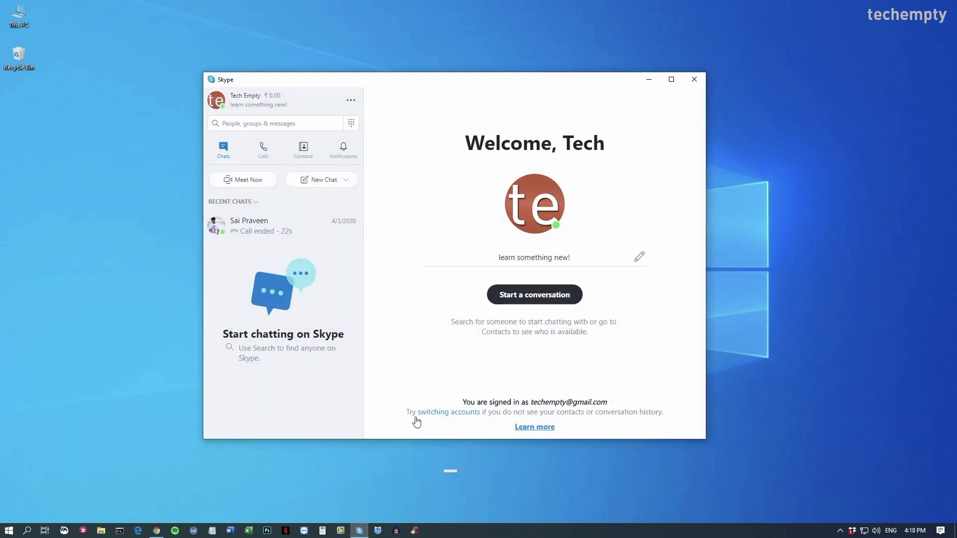
mouse_move(435, 282)
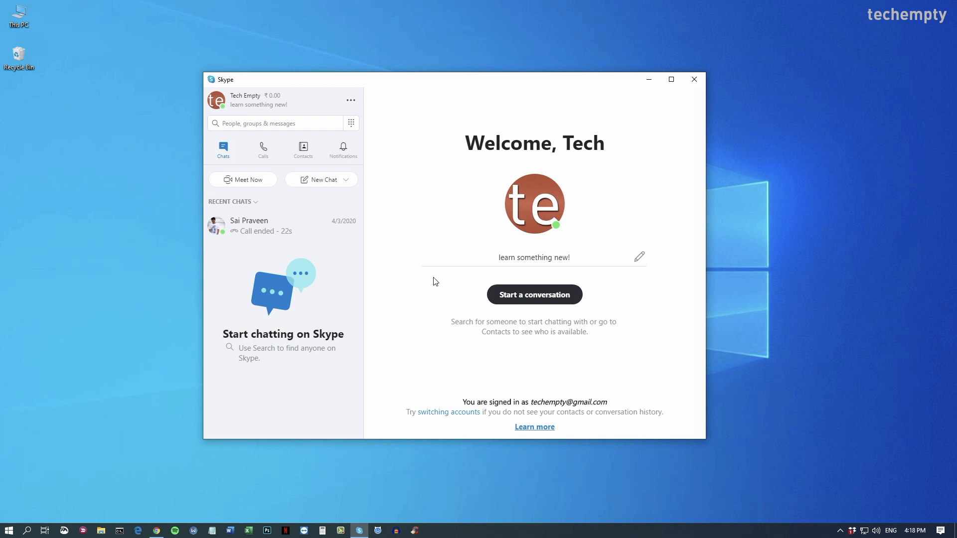
mouse_move(350, 103)
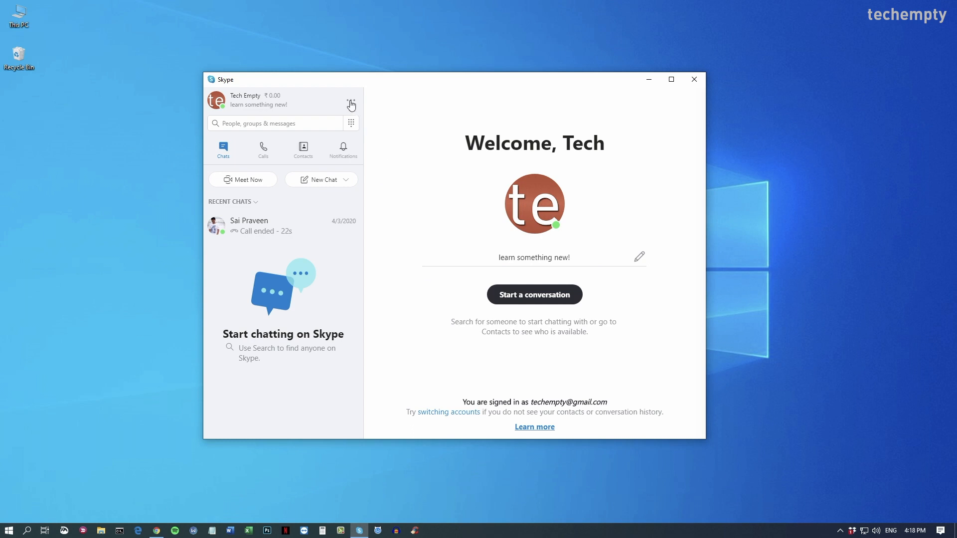
click(350, 101)
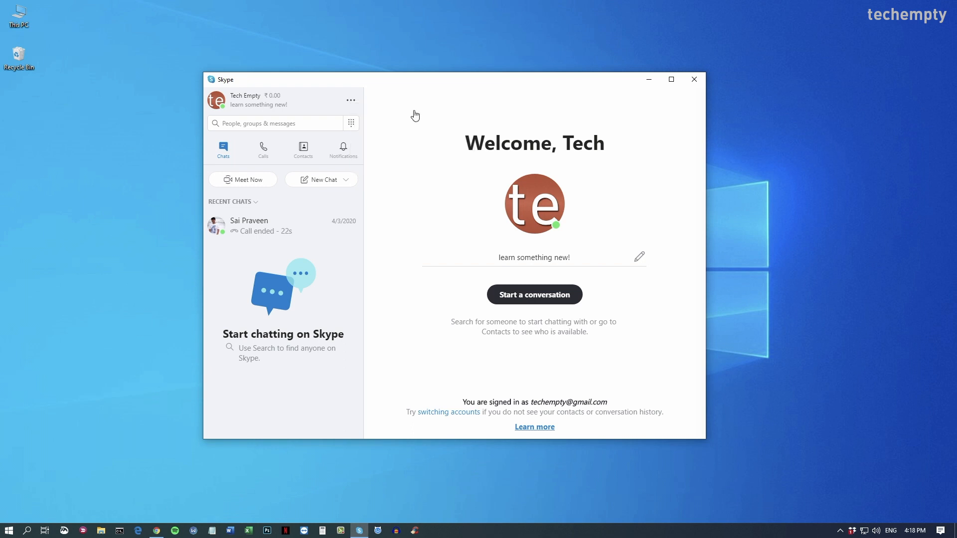
Step: In Audio & Video settings choose EOS Webcam Utility Beta as the camera, then close Settings and Skype
click(351, 99)
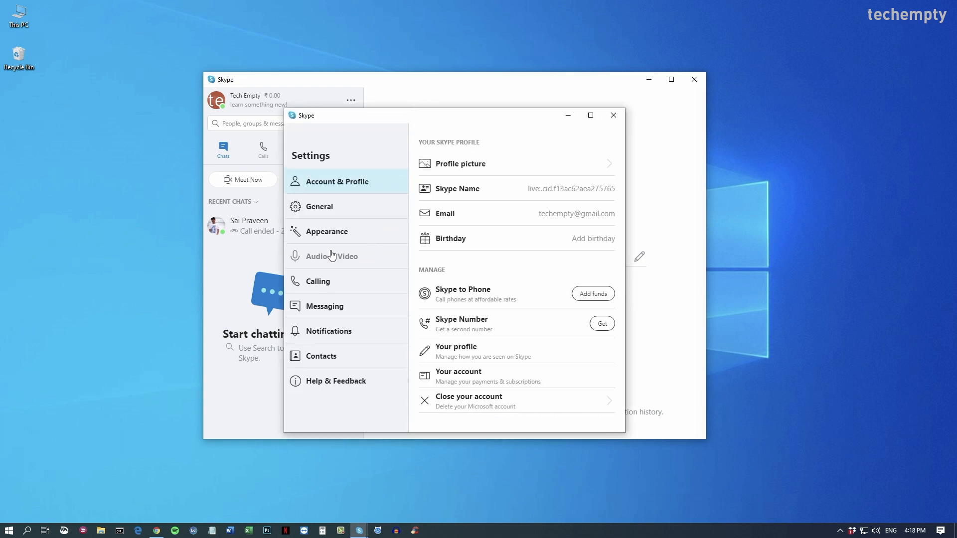
click(332, 256)
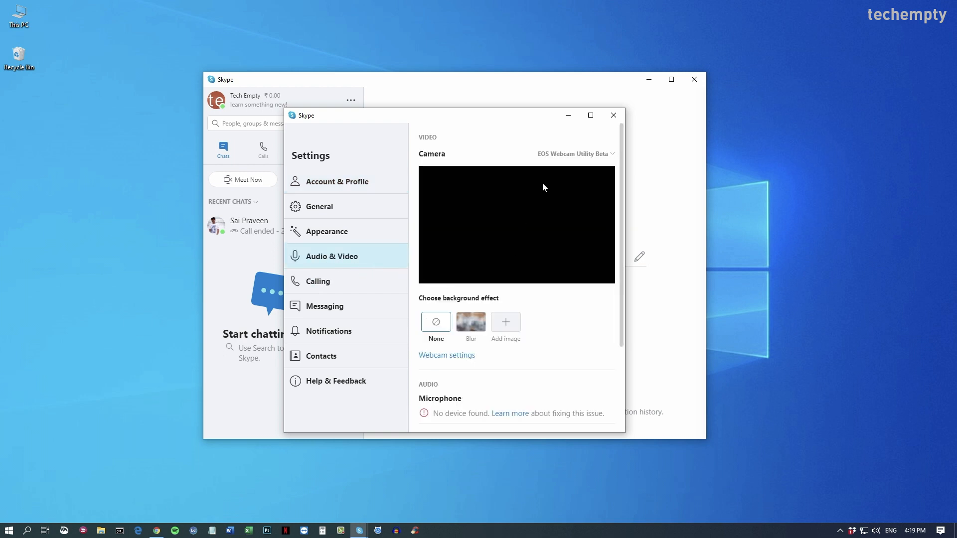
click(575, 154)
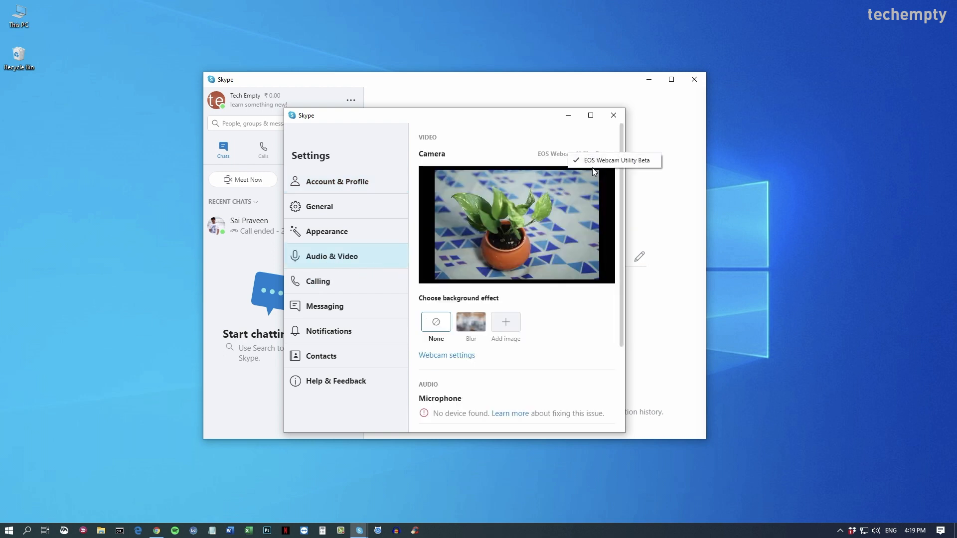
click(620, 160)
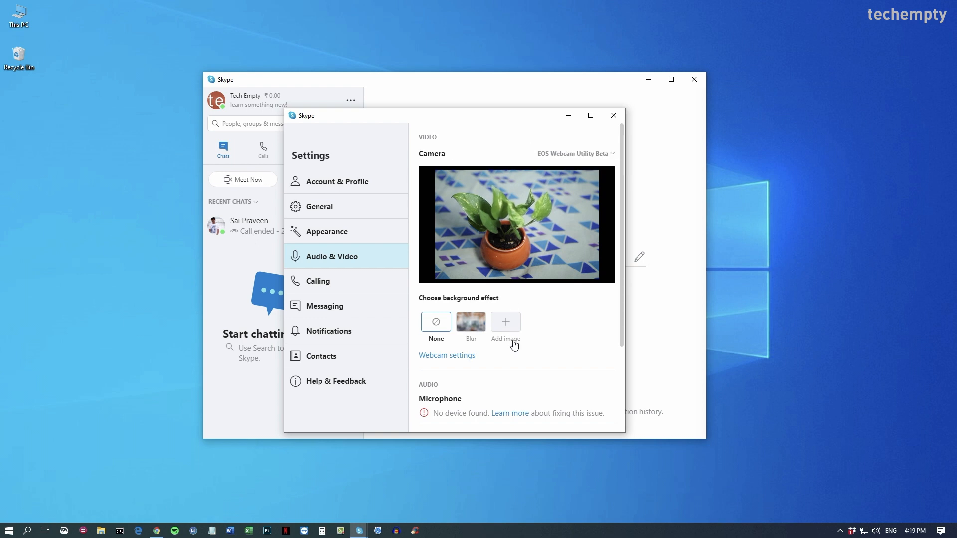
click(471, 321)
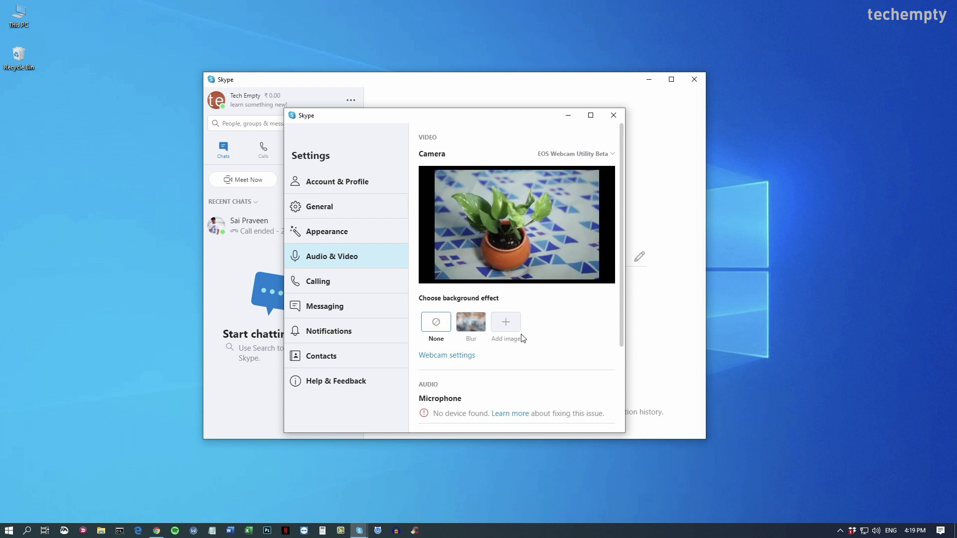
click(615, 116)
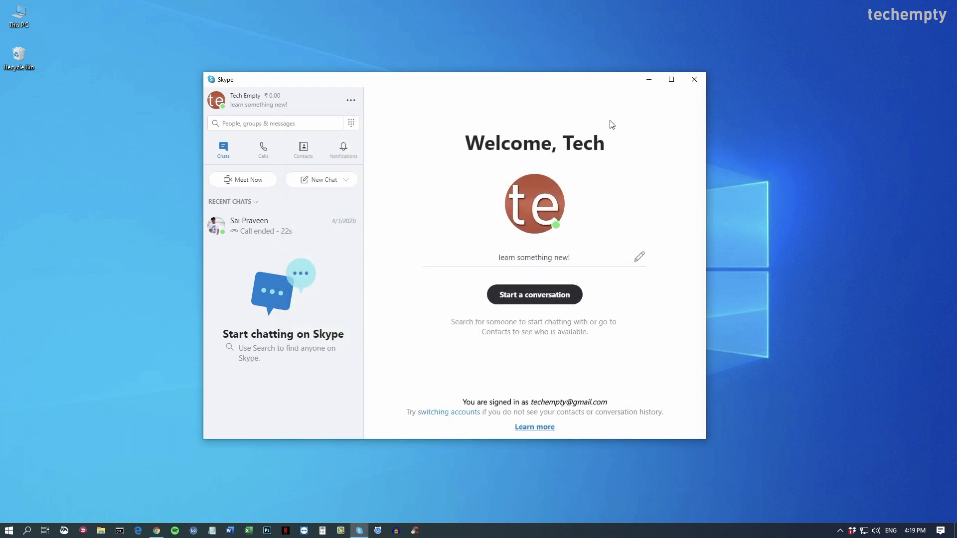
click(694, 80)
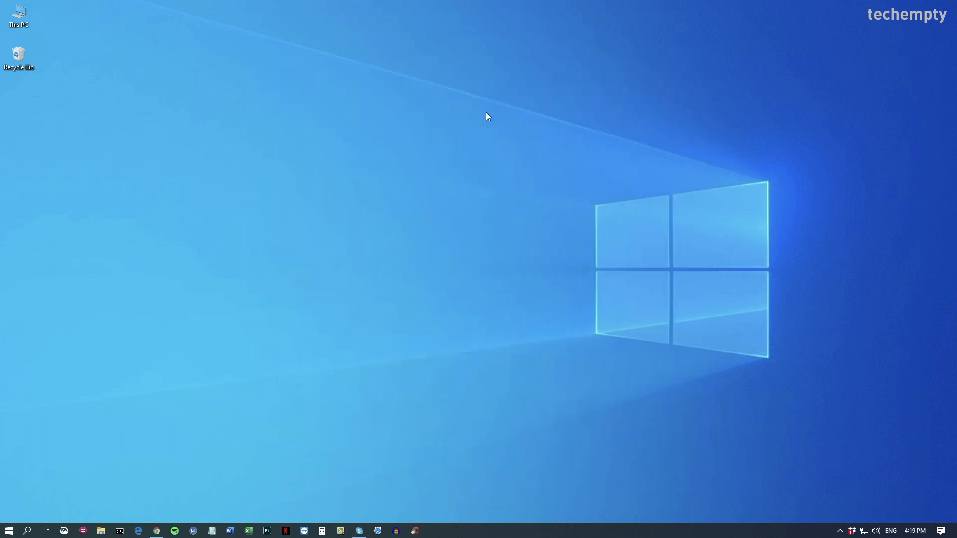
mouse_move(188, 480)
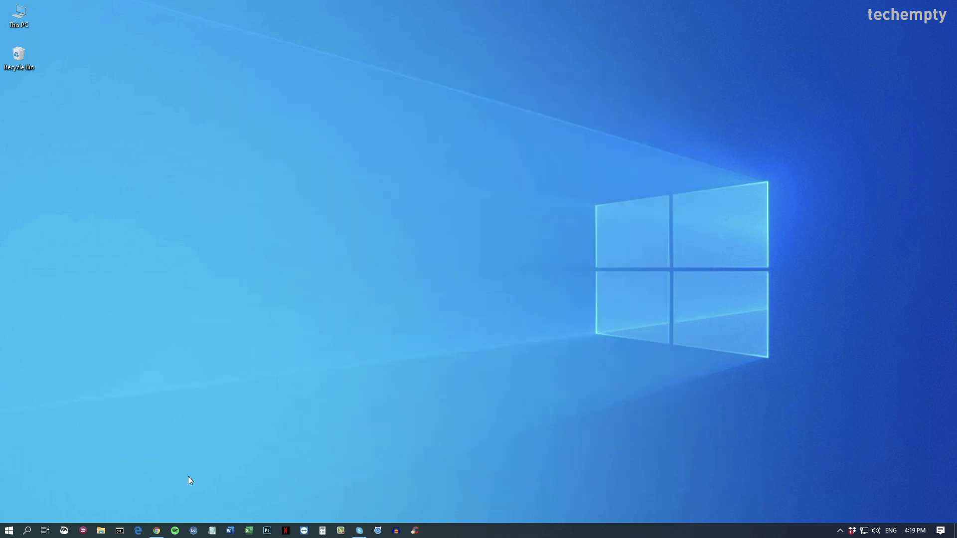
Step: Launch Chrome and reach its Settings page from the three-dot menu
click(156, 530)
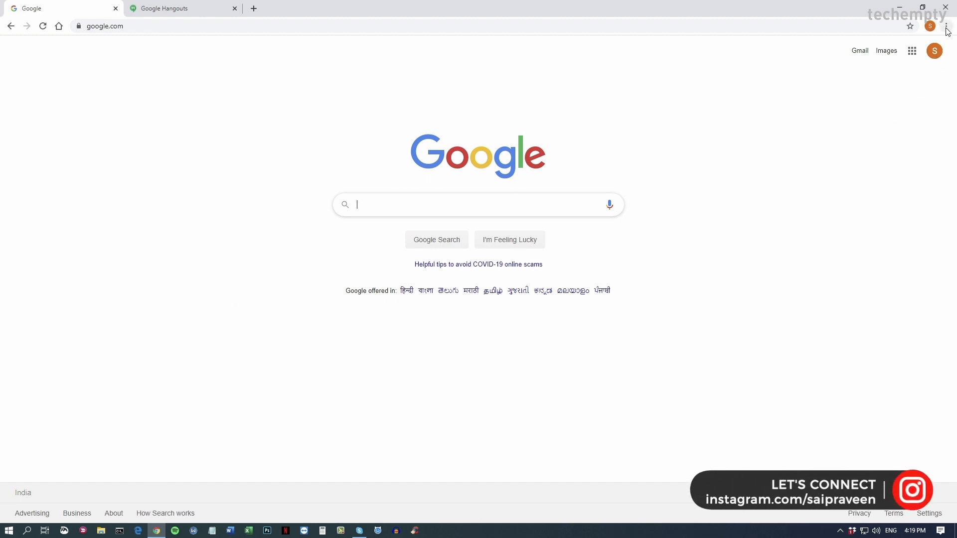
click(949, 27)
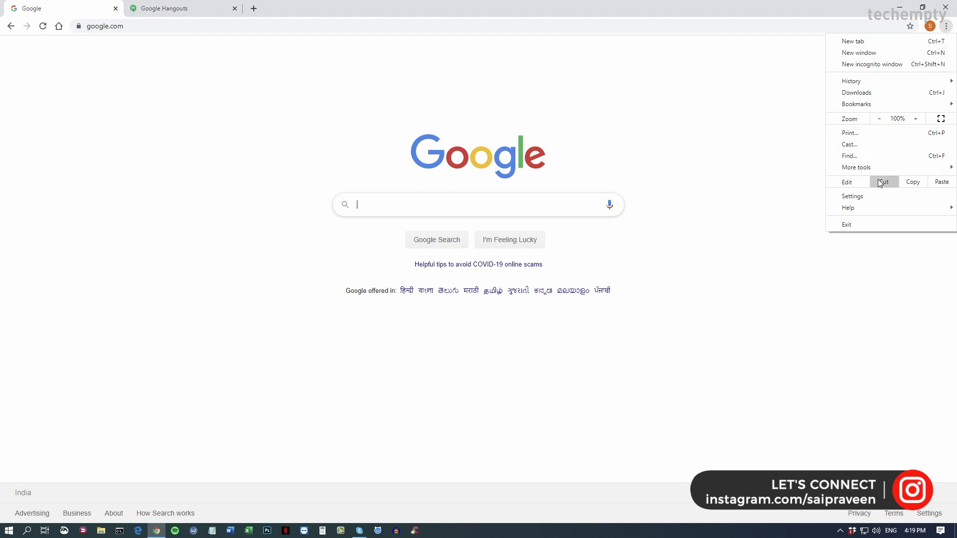
click(852, 196)
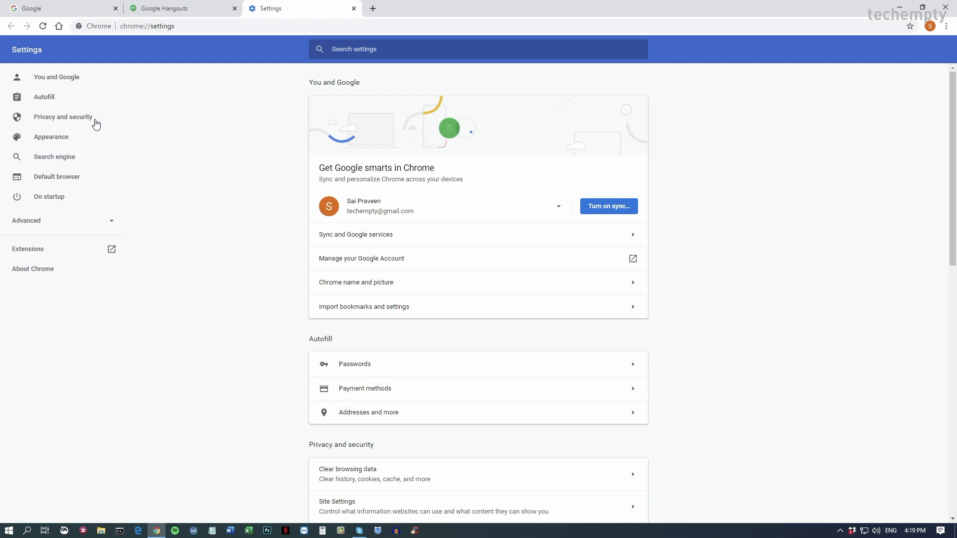
Step: Under Privacy and security > Site Settings > Camera, choose EOS Webcam Utility Beta, then switch to the Hangouts tab
click(63, 116)
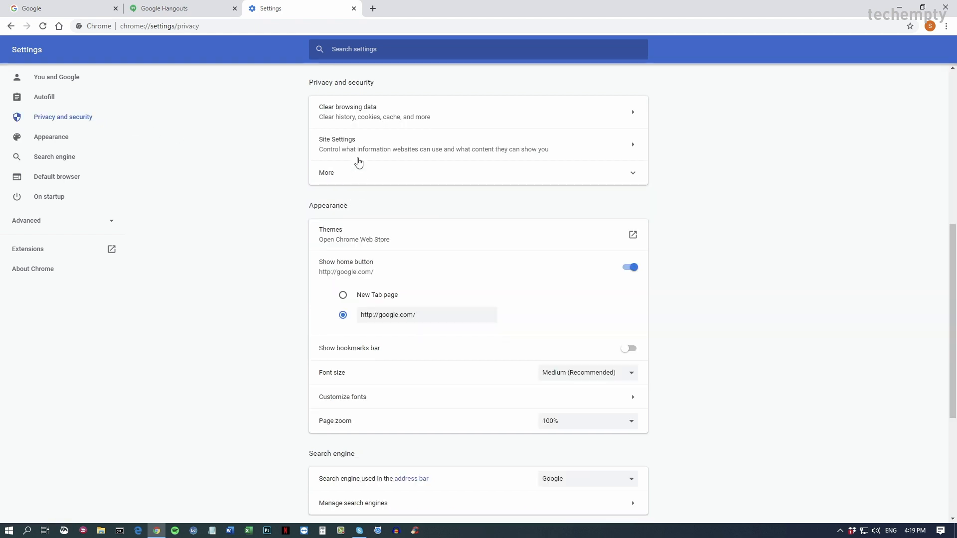
click(358, 144)
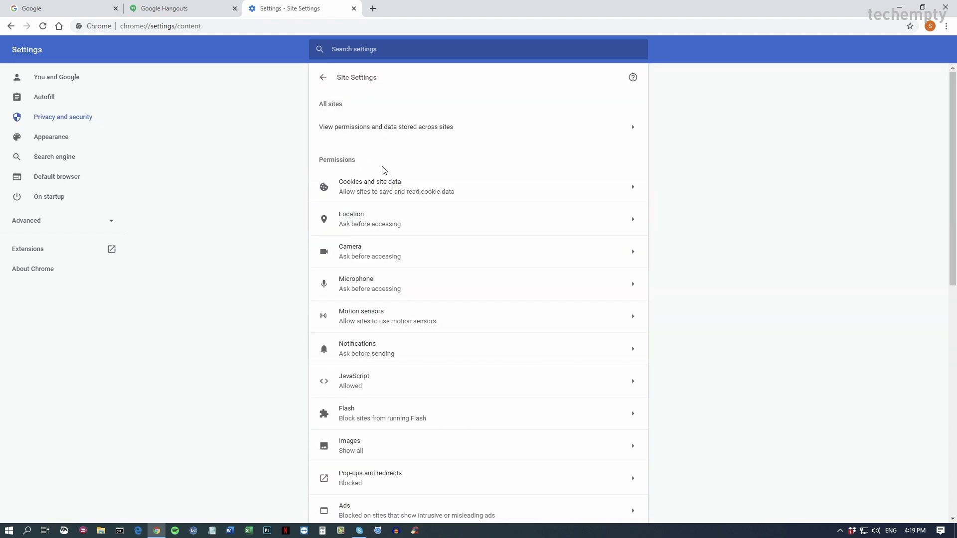
mouse_move(353, 252)
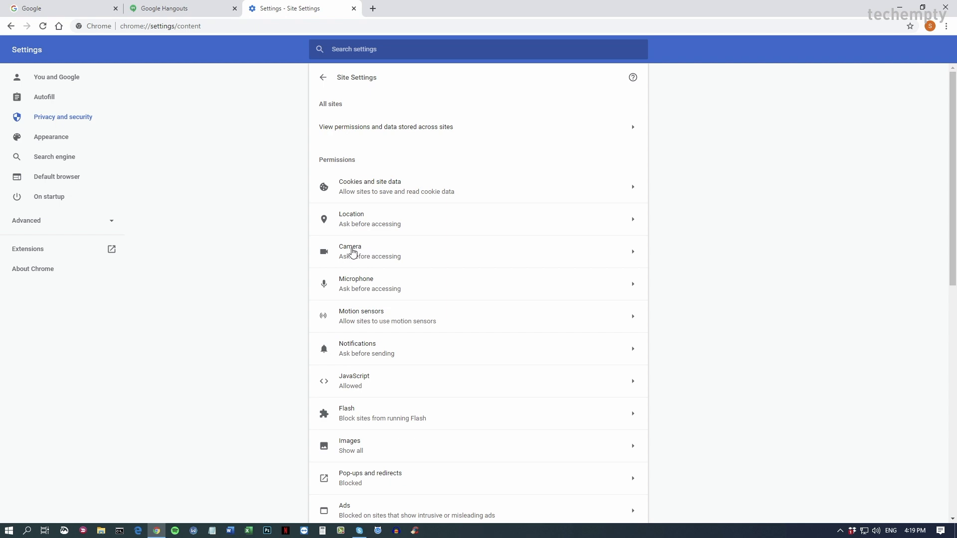
click(351, 251)
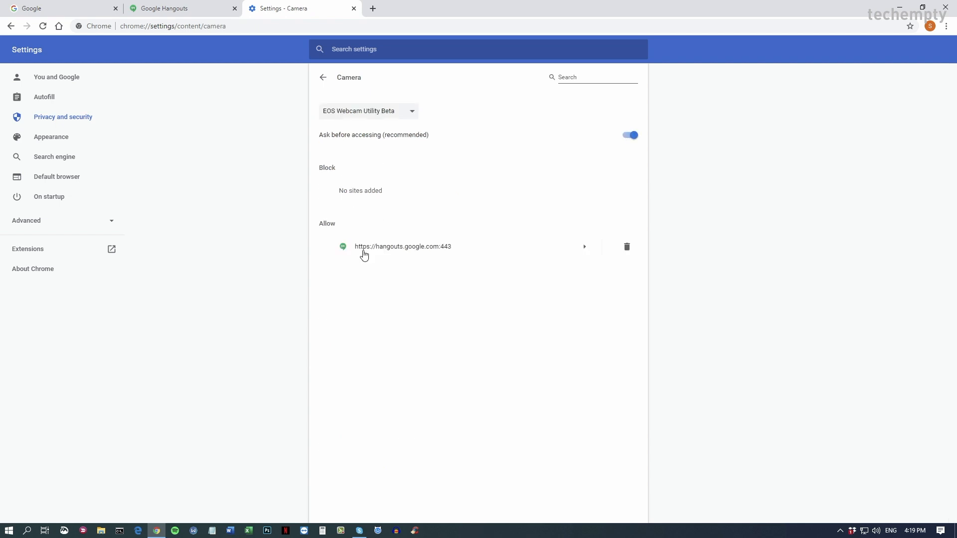
click(369, 110)
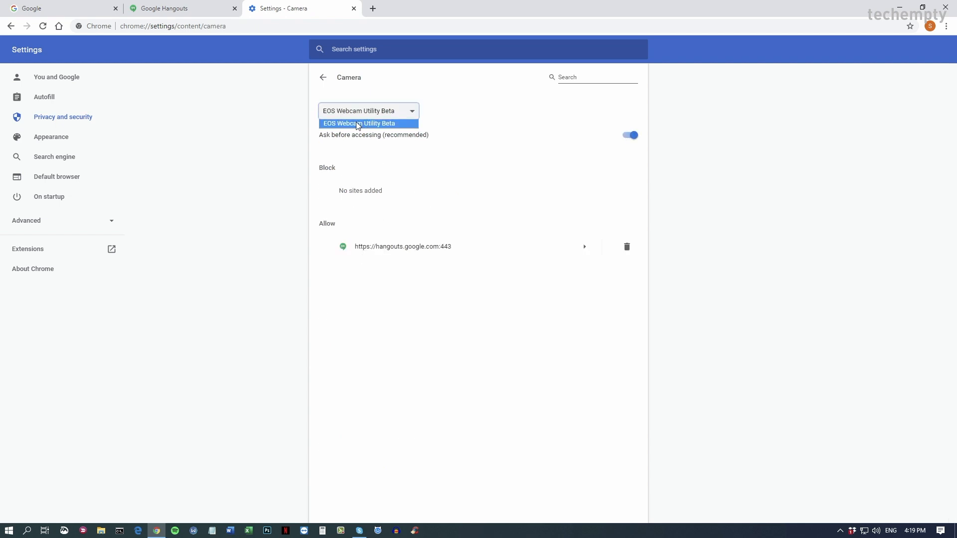
click(359, 124)
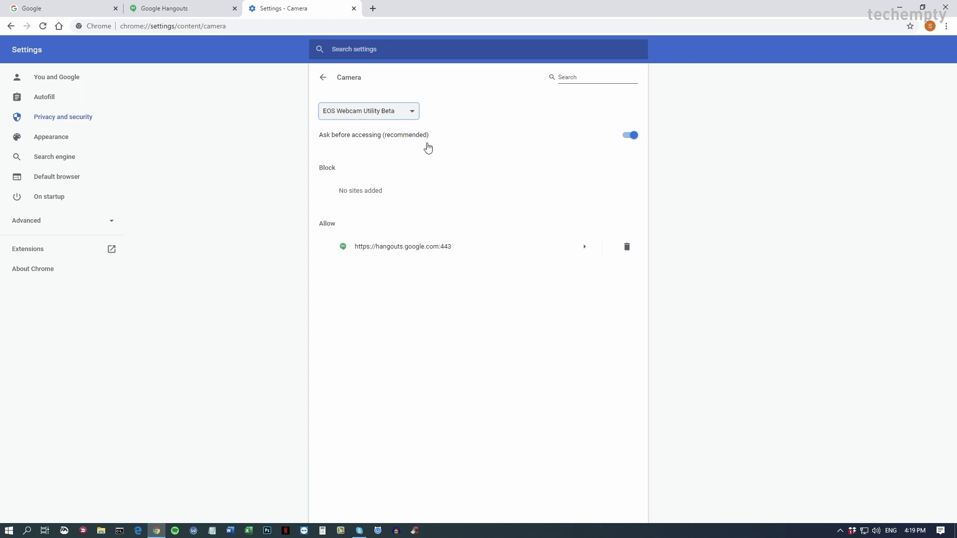
click(165, 8)
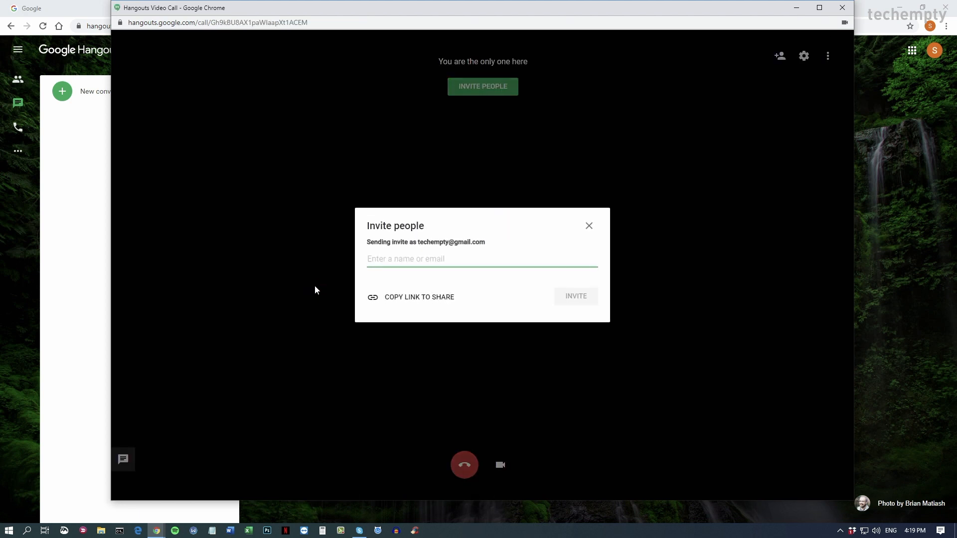
mouse_move(588, 226)
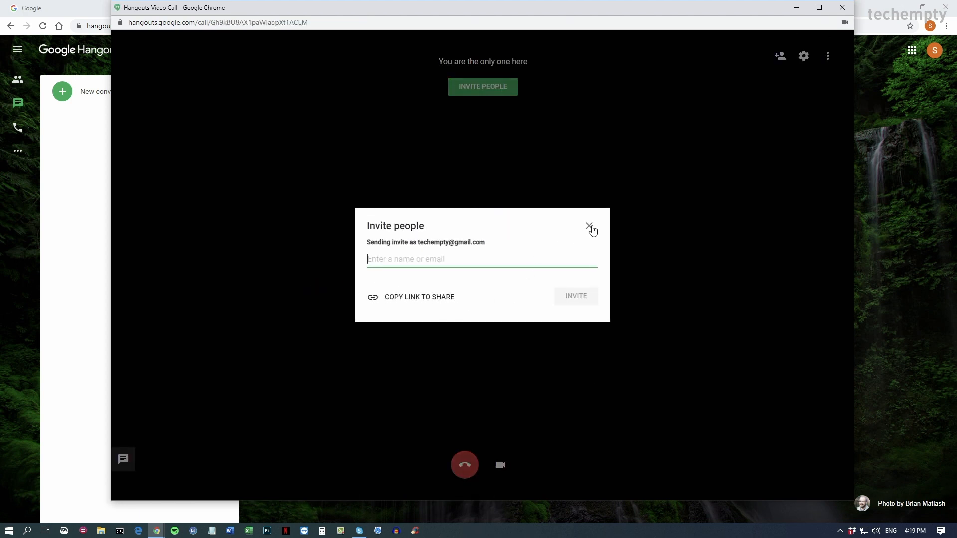